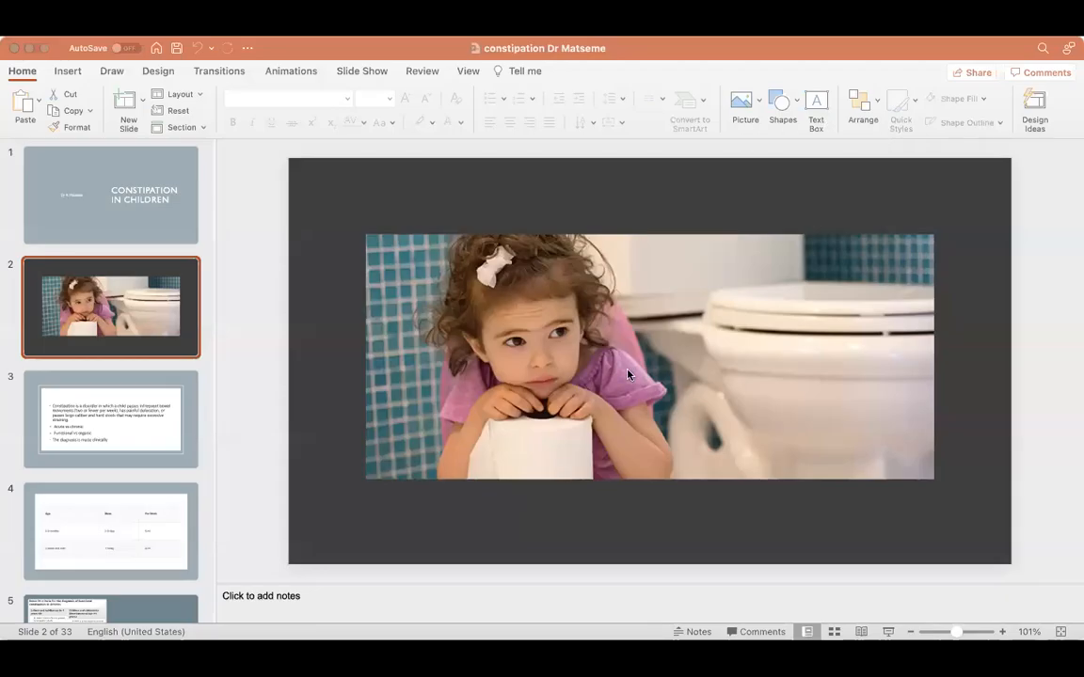
{"action": "mouse_move", "coordinate": [484, 92]}
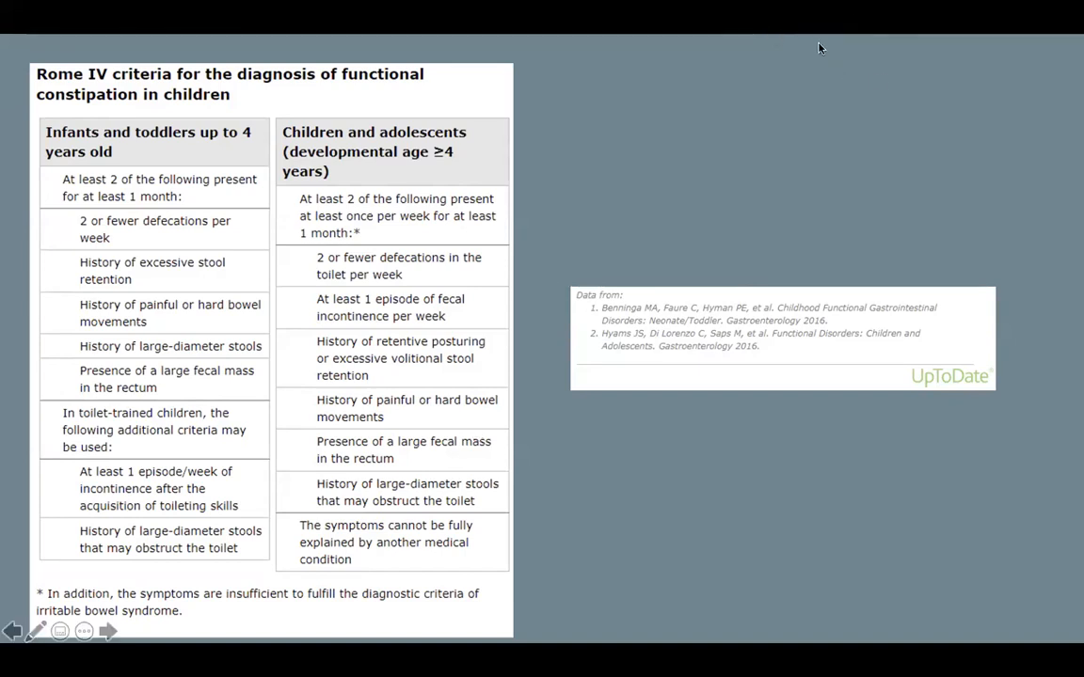
{"action": "mouse_move", "coordinate": [817, 144]}
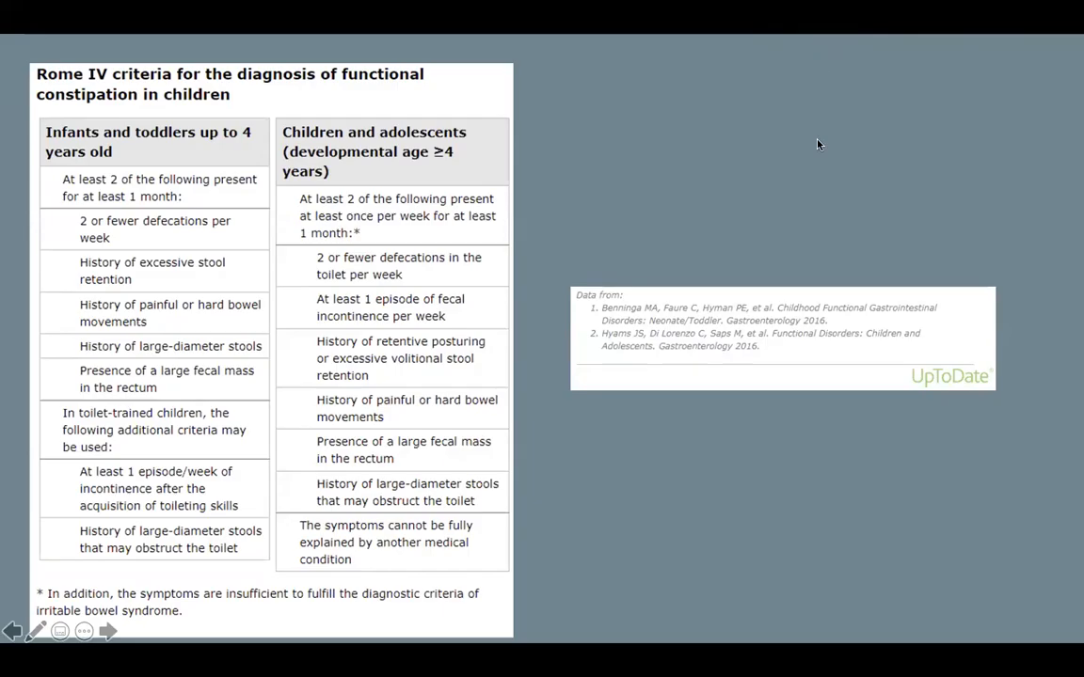